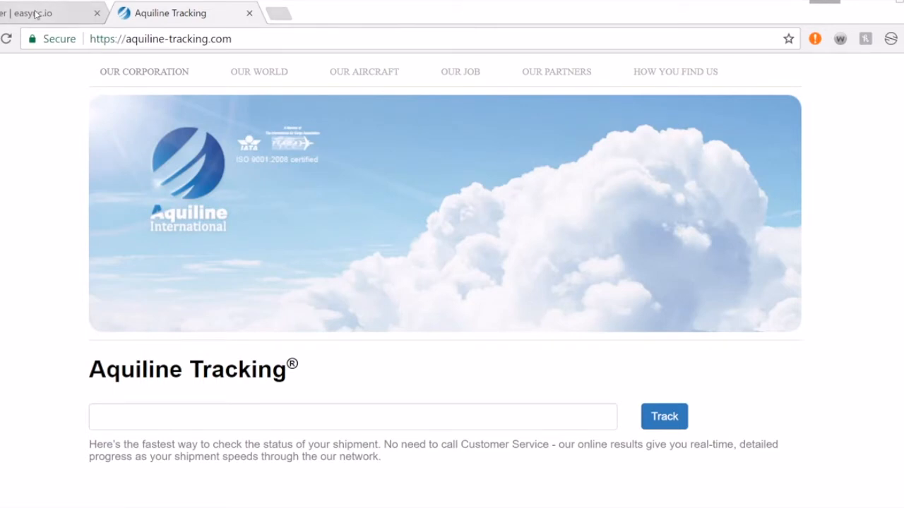
mouse_move(36, 18)
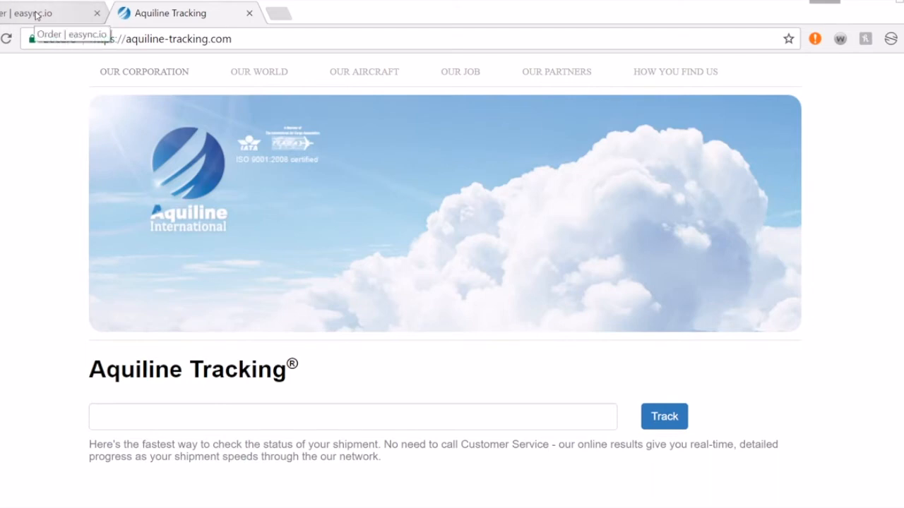
Return to the eaSync order page and select order ID 58fa1f35fa75be0a02878fc3 in the URL
left_click(39, 12)
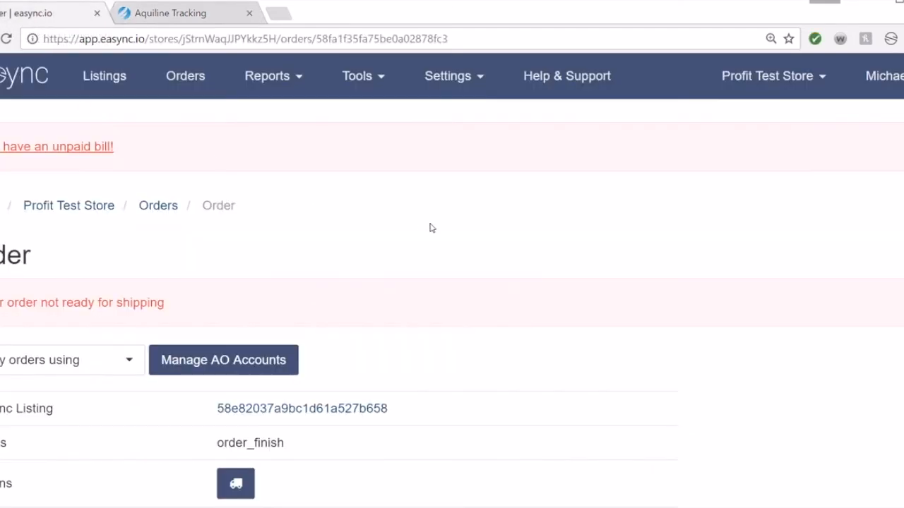
left_click(338, 39)
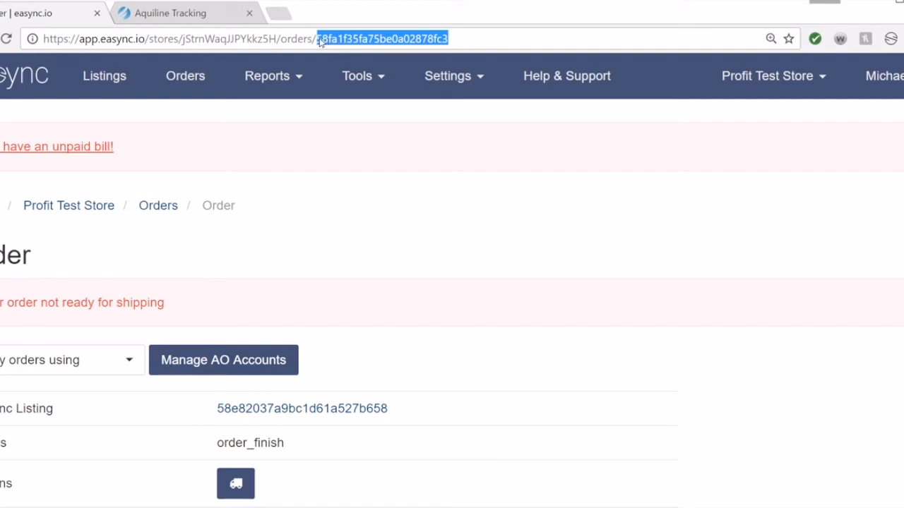
mouse_move(237, 212)
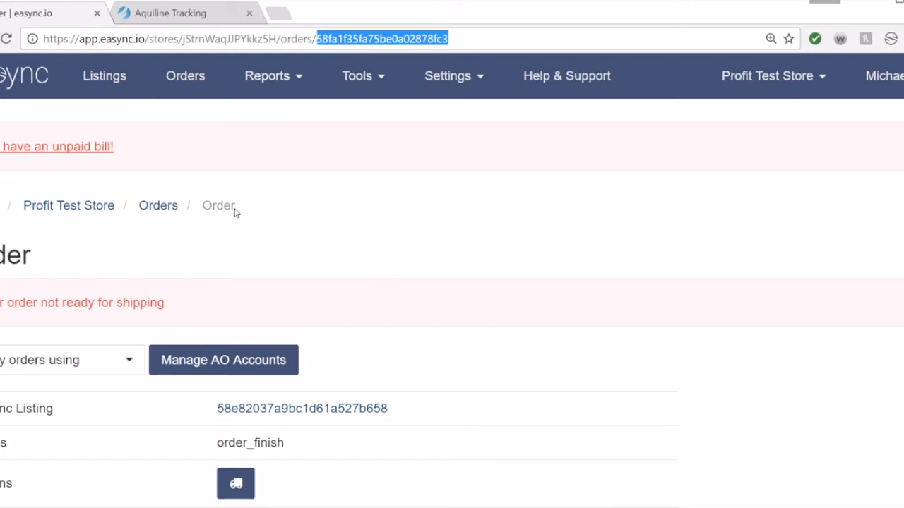
mouse_move(338, 227)
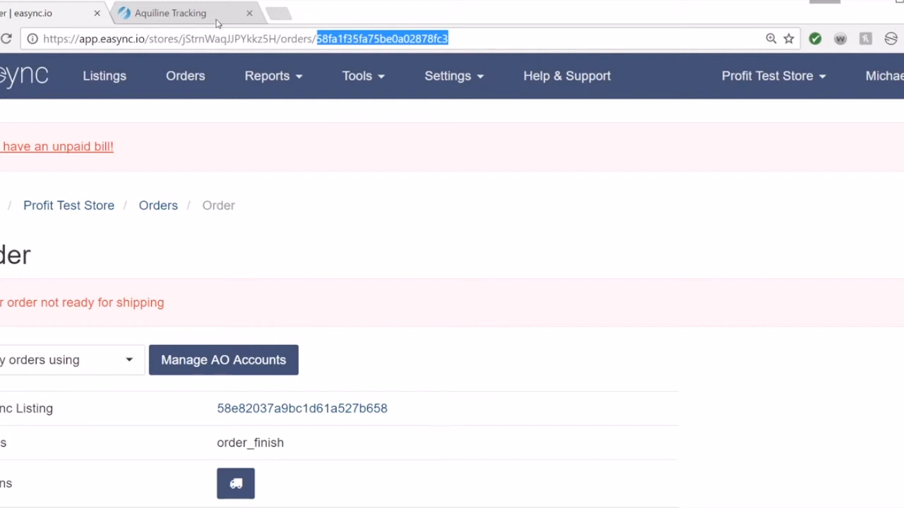
left_click(170, 13)
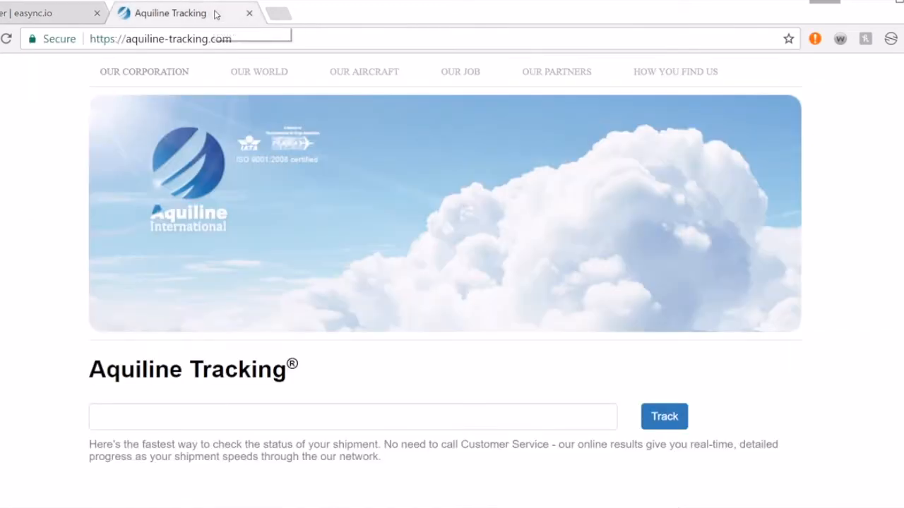
type("58fa1f35fa75be0a02878fc3")
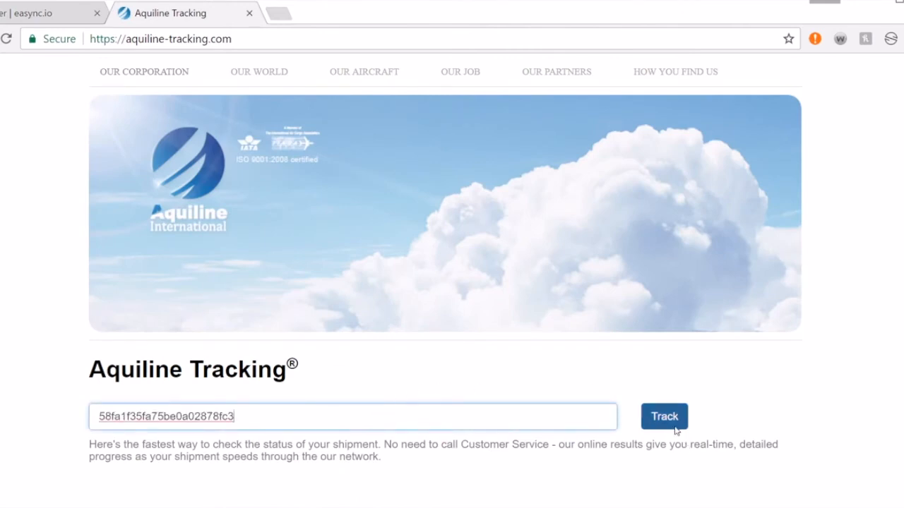
left_click(665, 416)
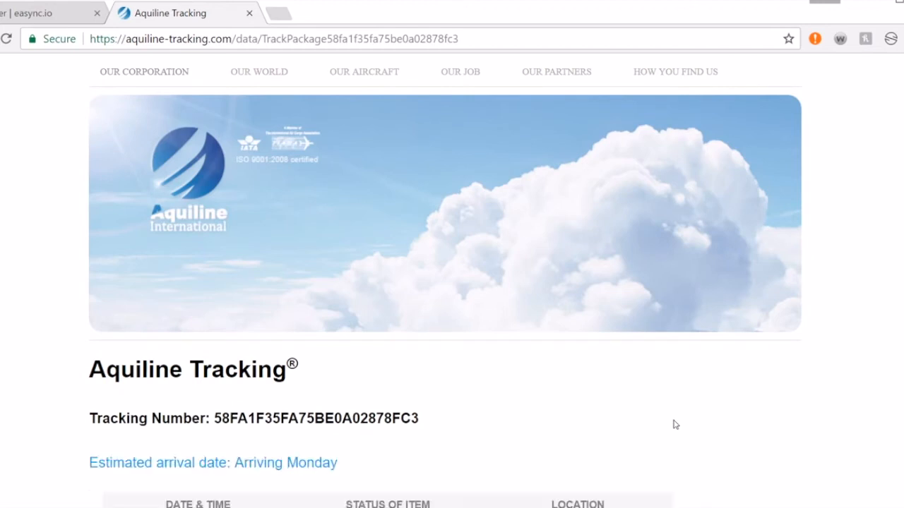
scroll("down", 3)
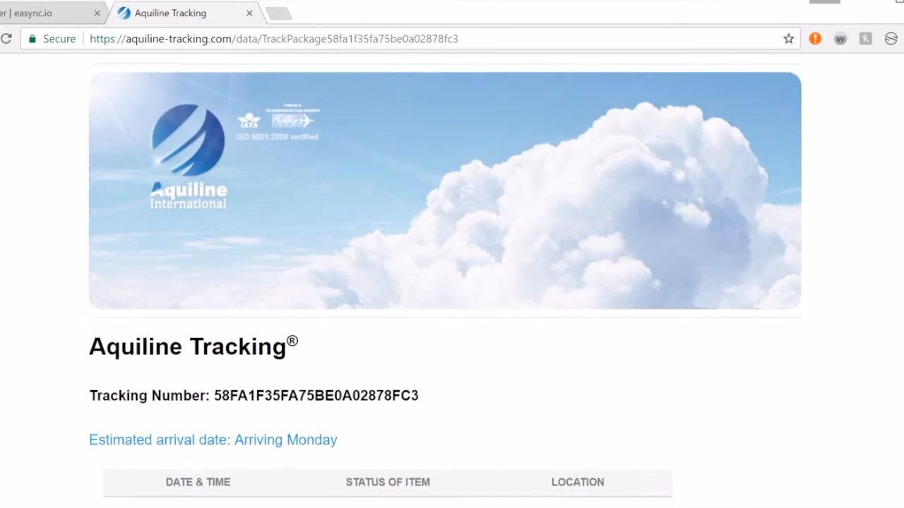
scroll("down", 3)
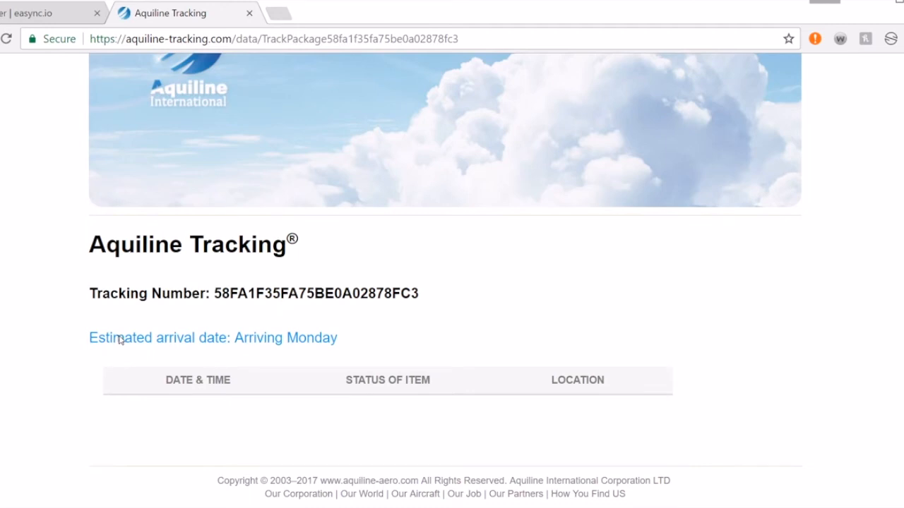
mouse_move(204, 342)
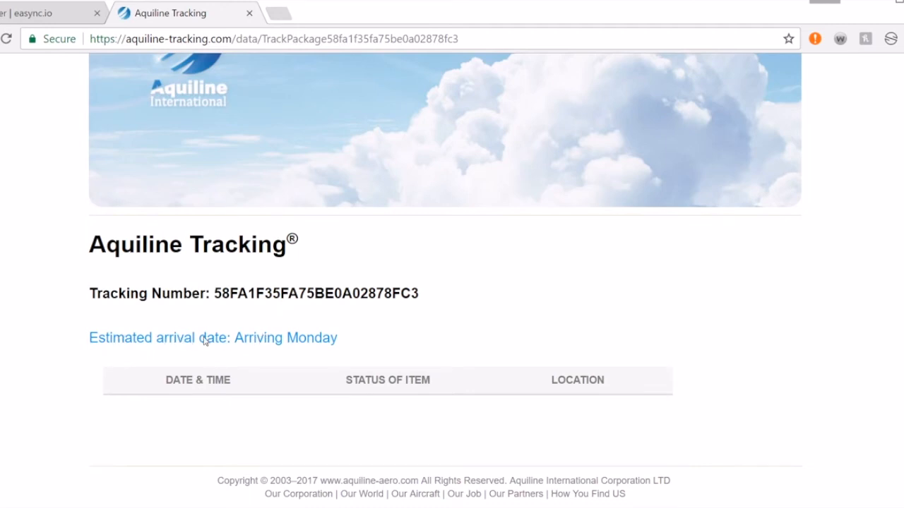
mouse_move(311, 341)
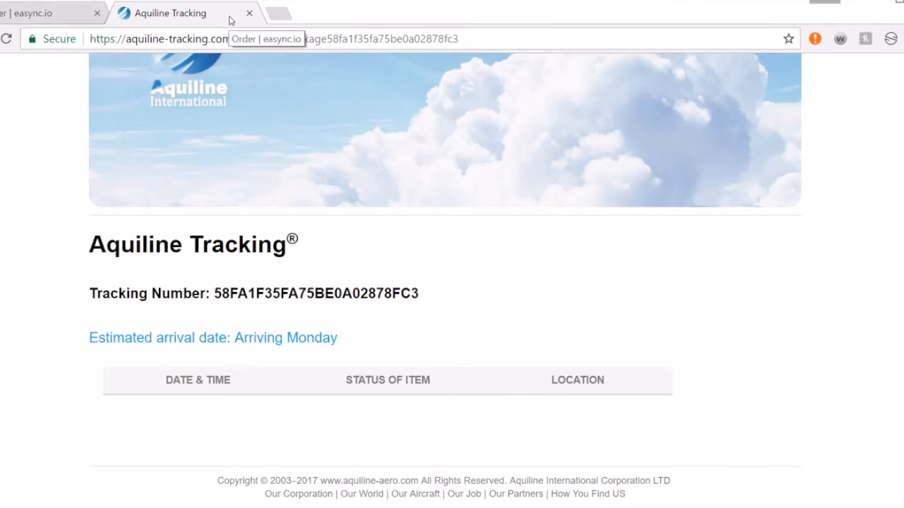
mouse_move(40, 64)
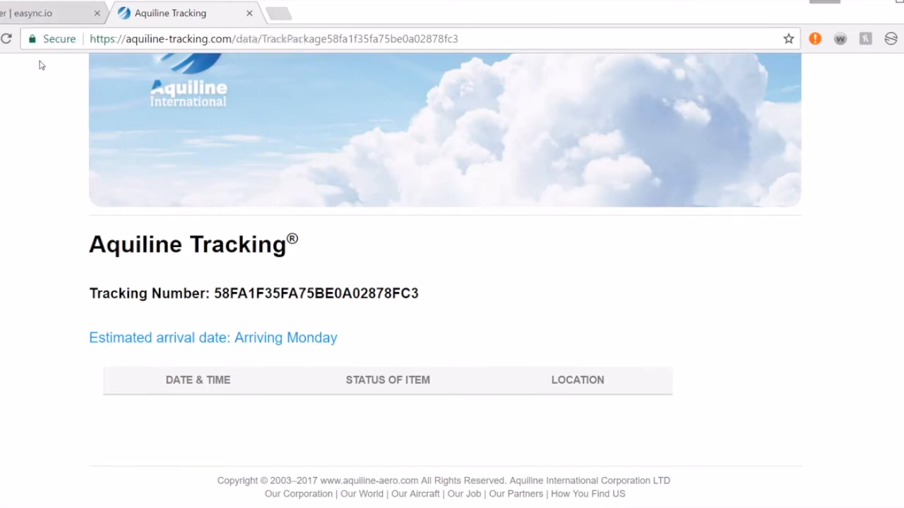
Go back to eaSync to fetch another order's ID
left_click(42, 12)
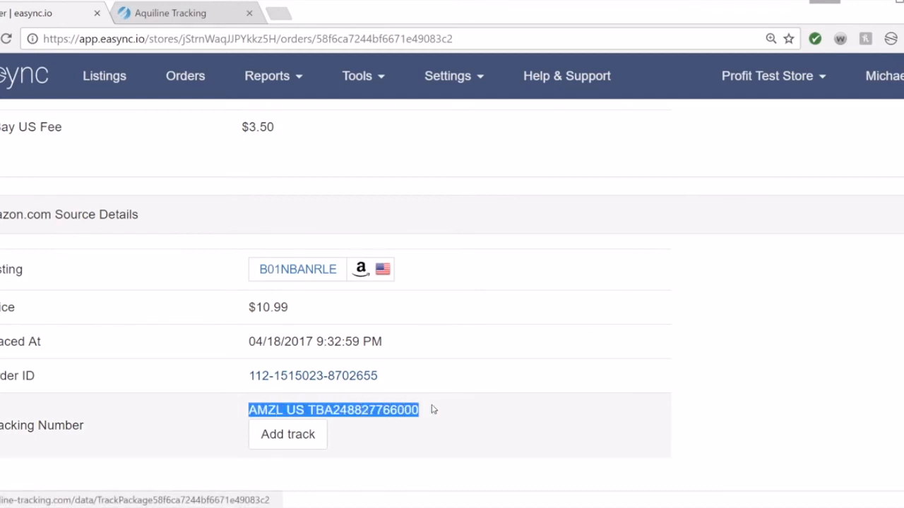
mouse_move(518, 408)
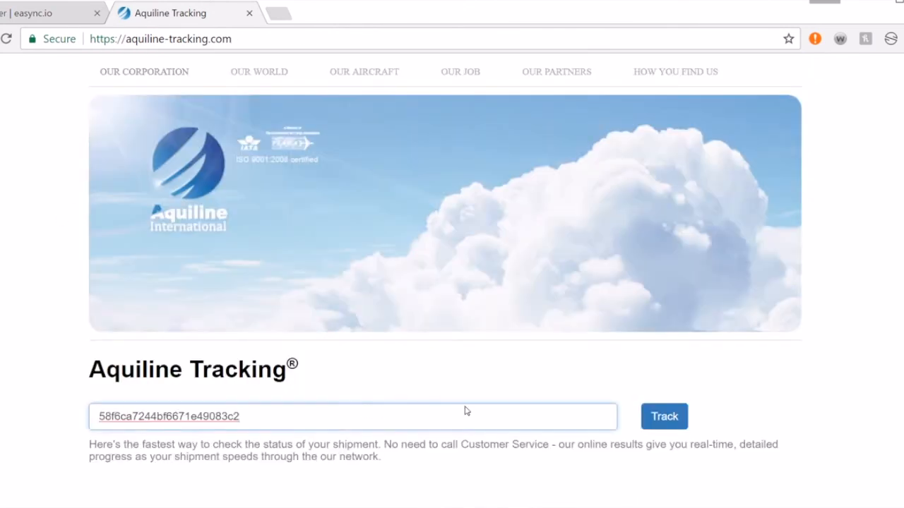
Track order 58f6ca7244bf6671e49083c2, view its delivery history, and select the tracking URL
left_click(666, 416)
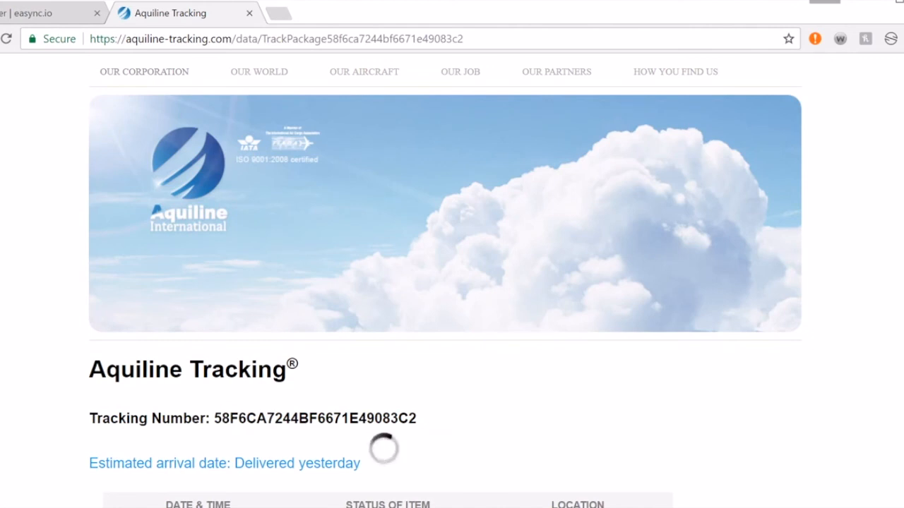
scroll("down", 3)
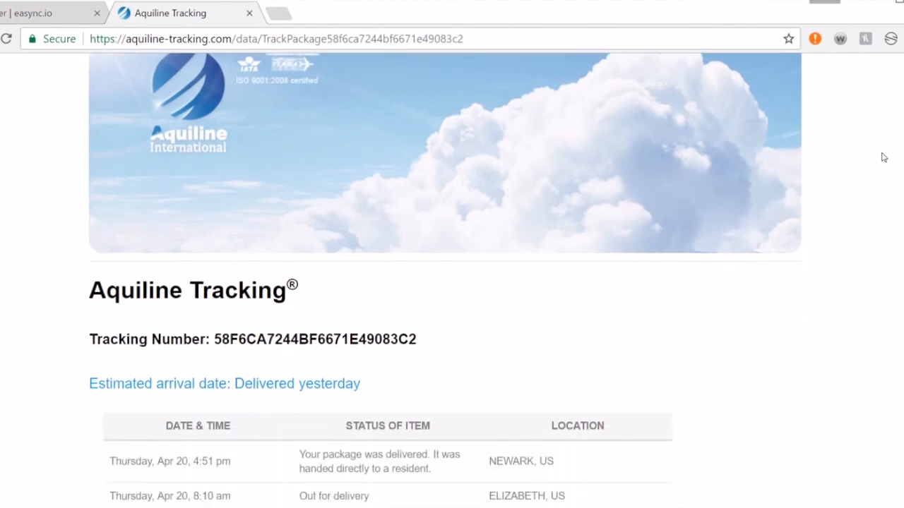
scroll("down", 3)
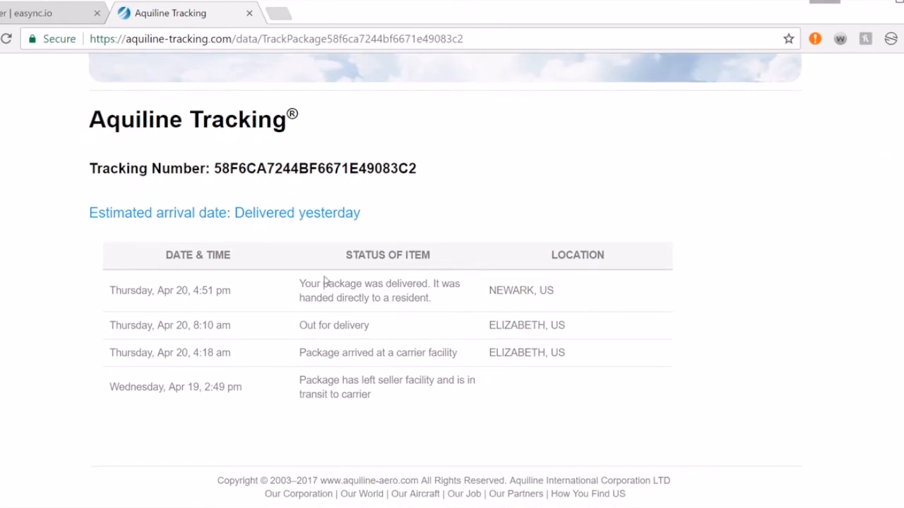
mouse_move(196, 27)
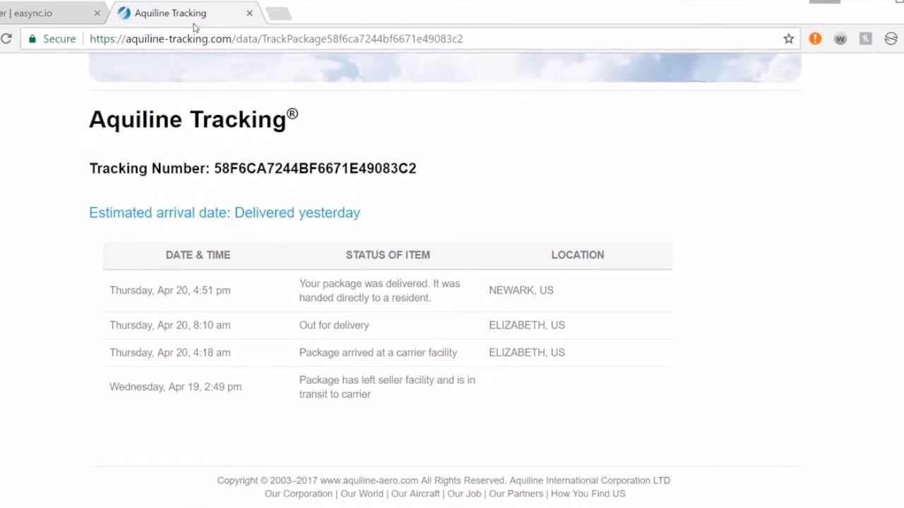
left_click(254, 39)
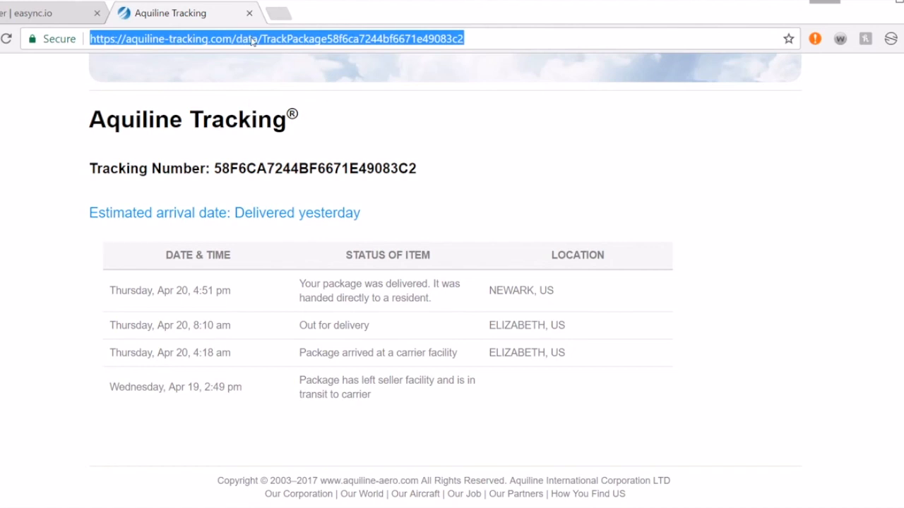